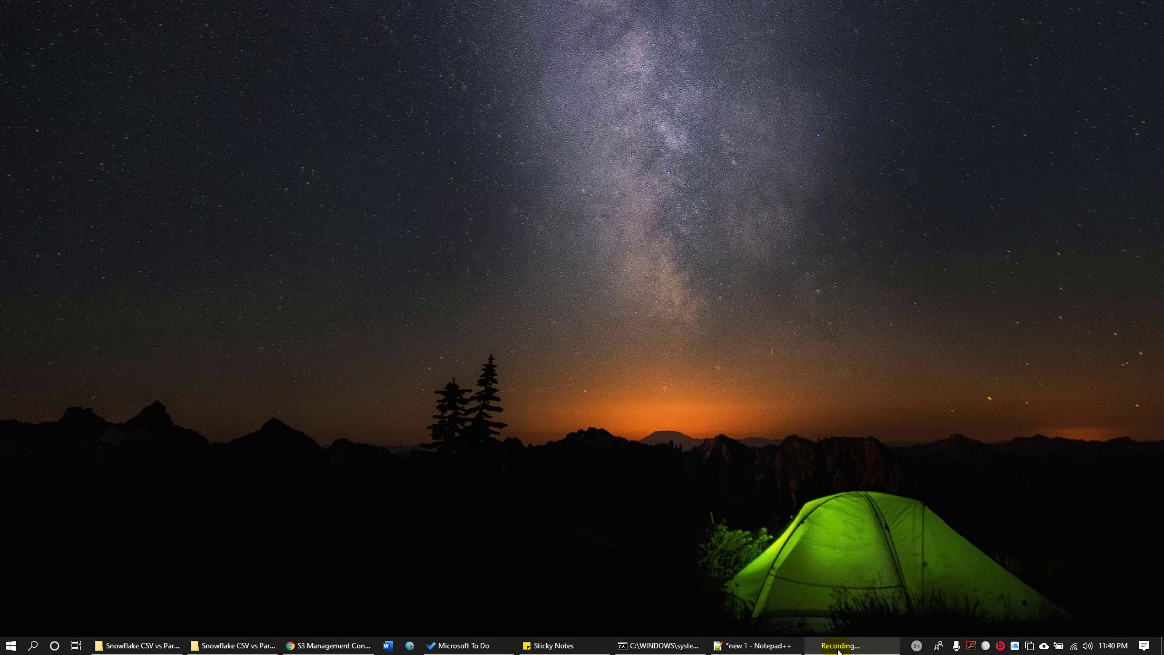
# - Review the salescsv and salesparquet folders in zawsbucket, then return to Athena's FC_SALES_CSV script
pyautogui.click(839, 645)
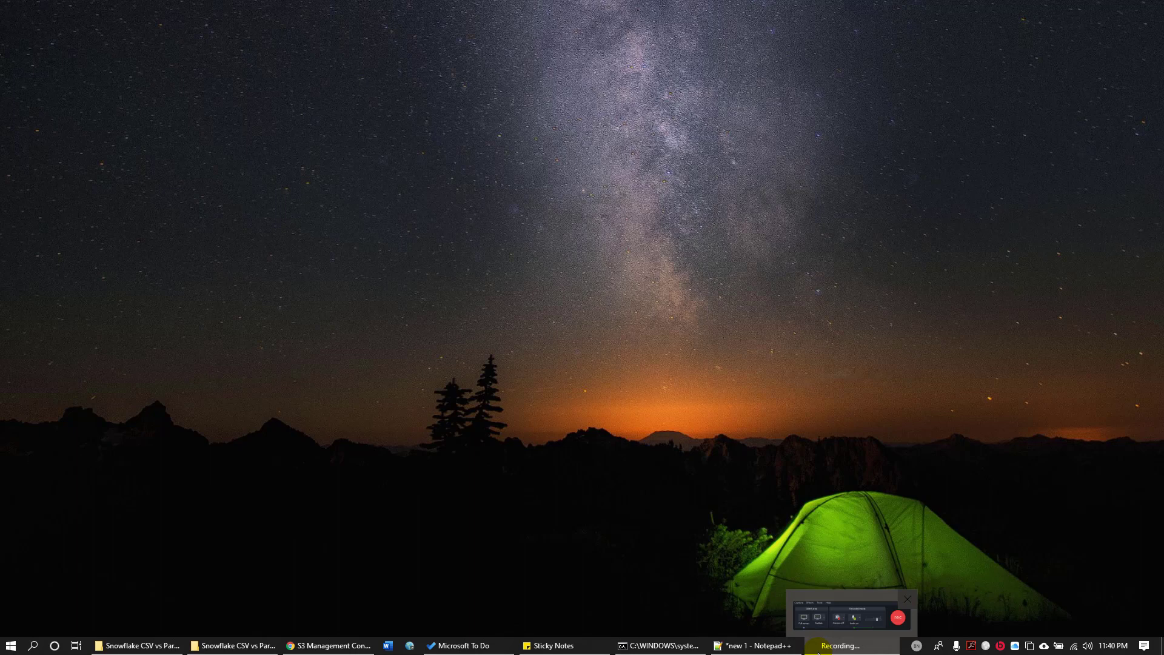
pyautogui.click(328, 645)
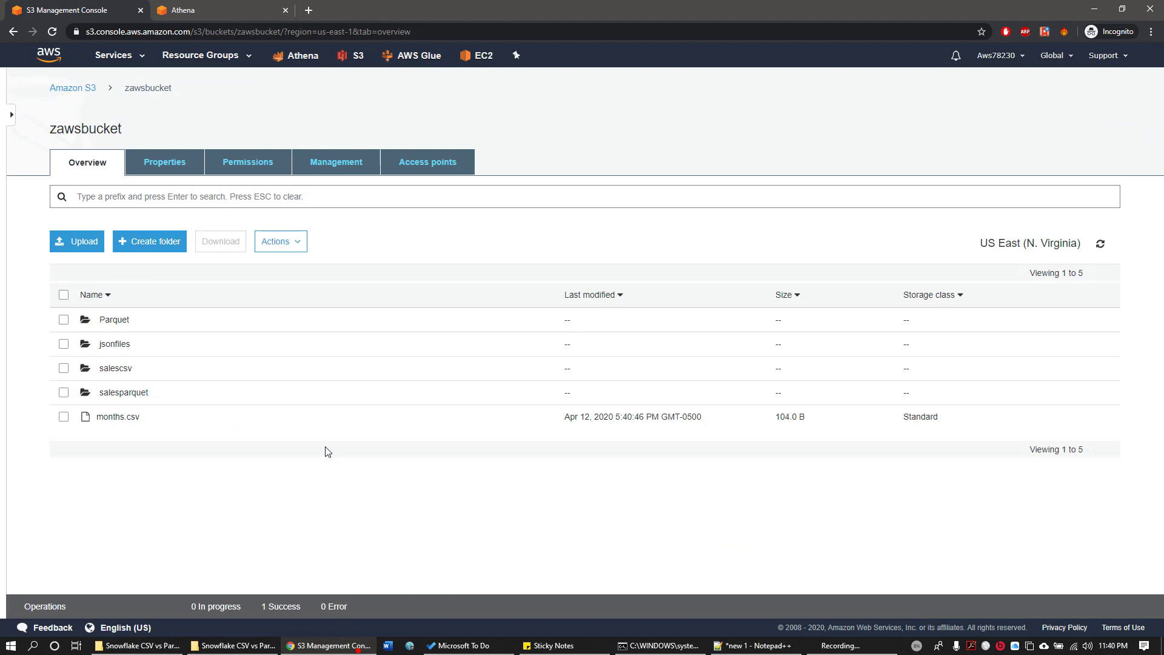
pyautogui.moveTo(255, 378)
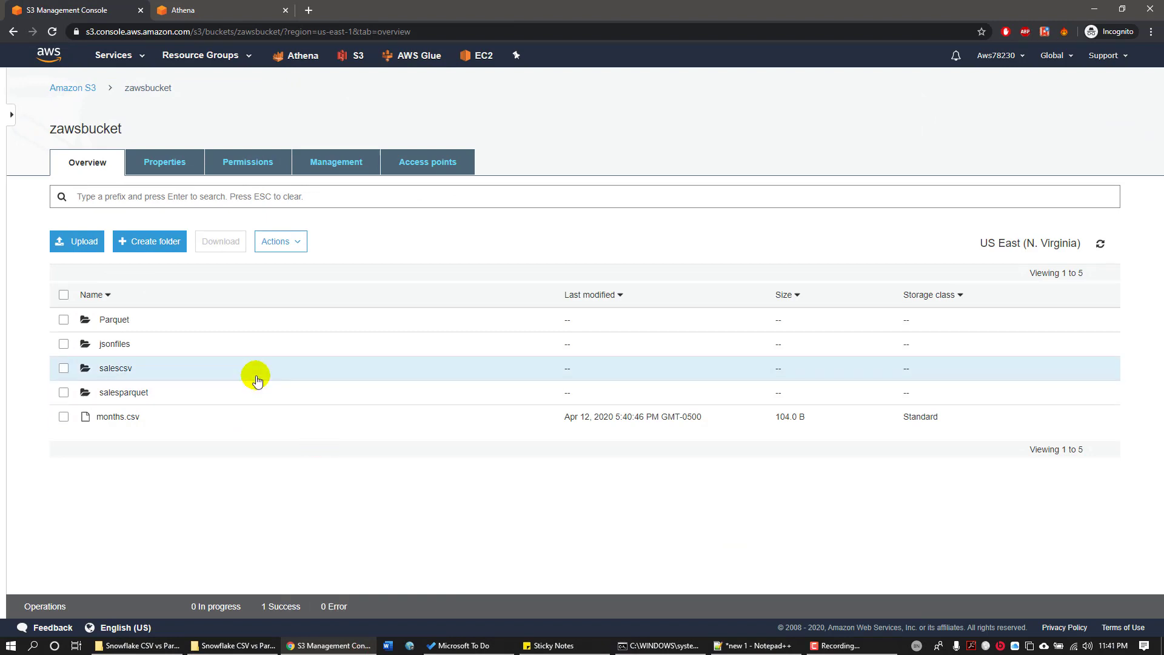
pyautogui.moveTo(123, 392)
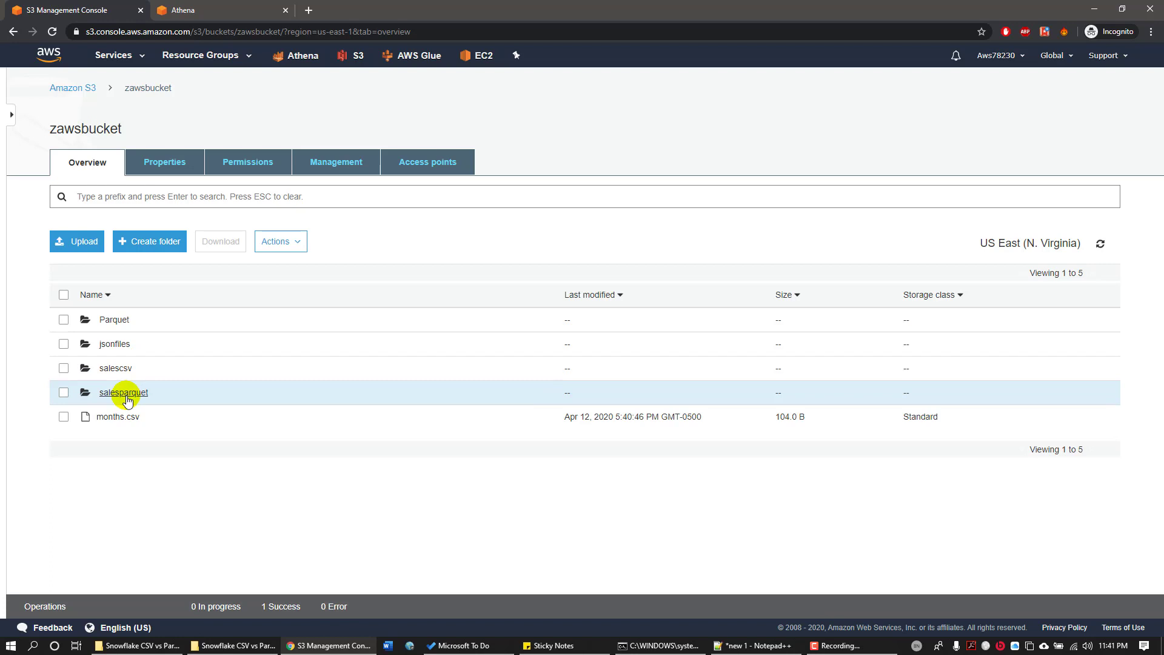
pyautogui.moveTo(201, 47)
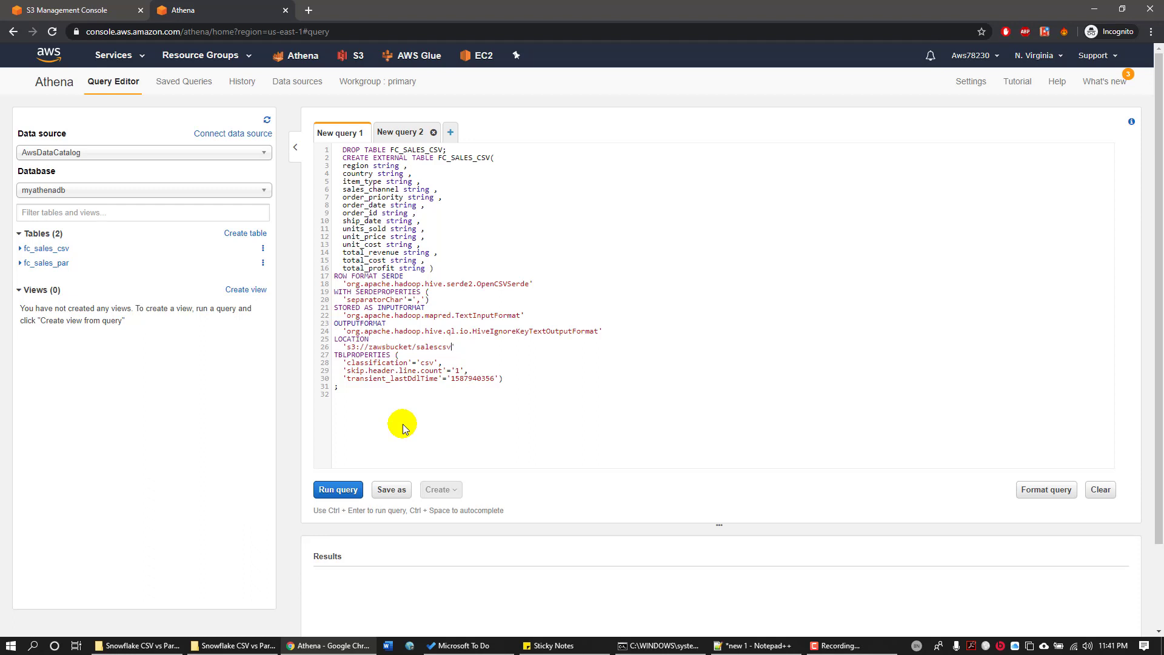
# - Run SELECT * FROM FC_SALES_CSV LIMIT 100 below the table definition
pyautogui.click(336, 393)
pyautogui.write('SELECT')
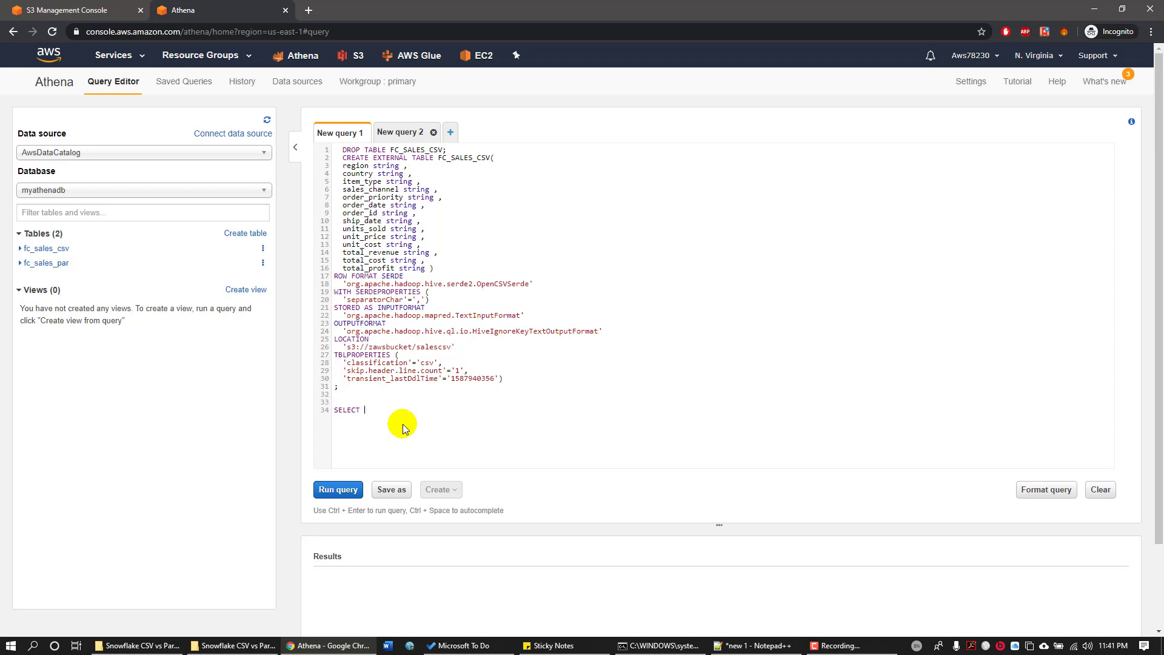
pyautogui.write('* FROM FC_SALES_CSV')
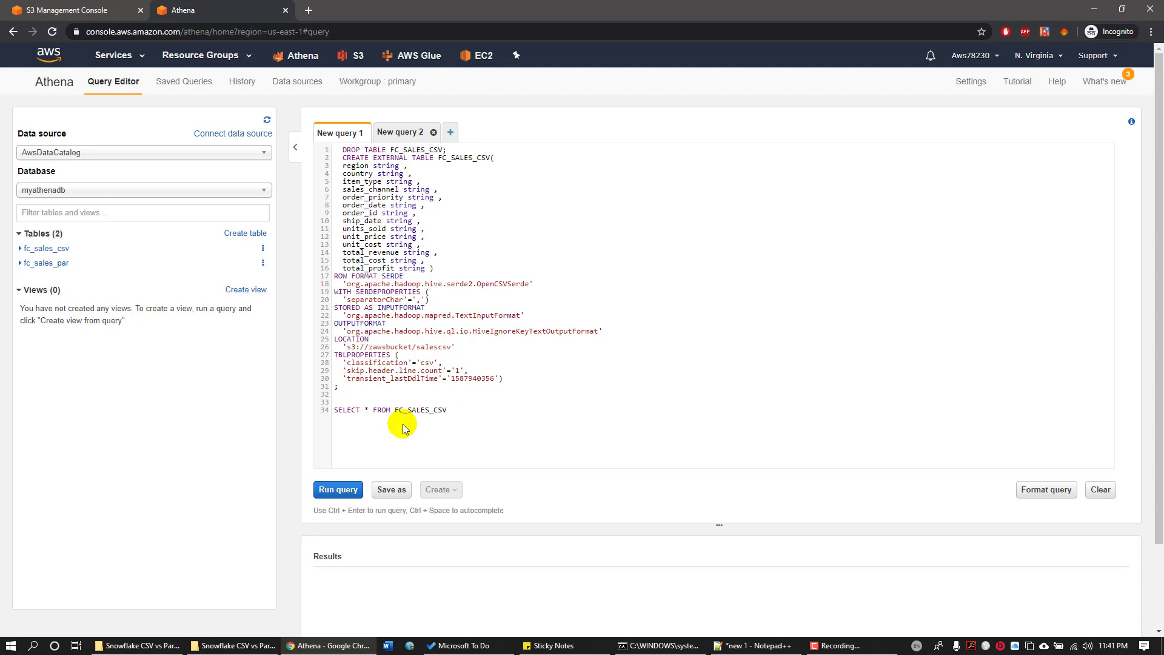
pyautogui.write('LIMIT 100')
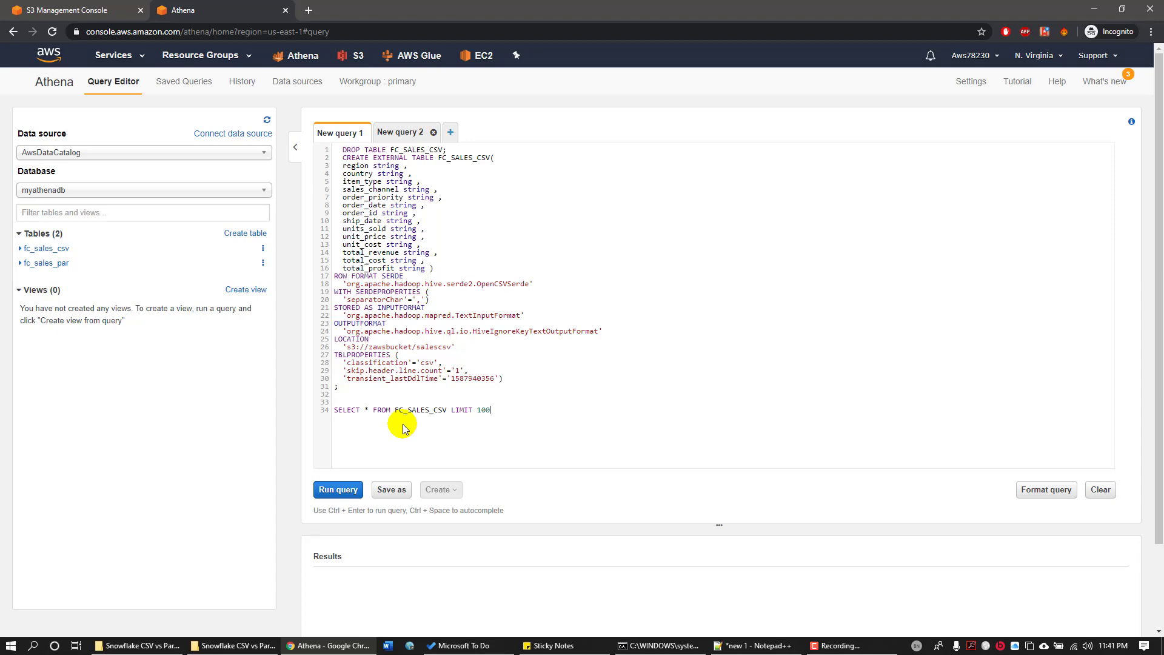
pyautogui.click(337, 490)
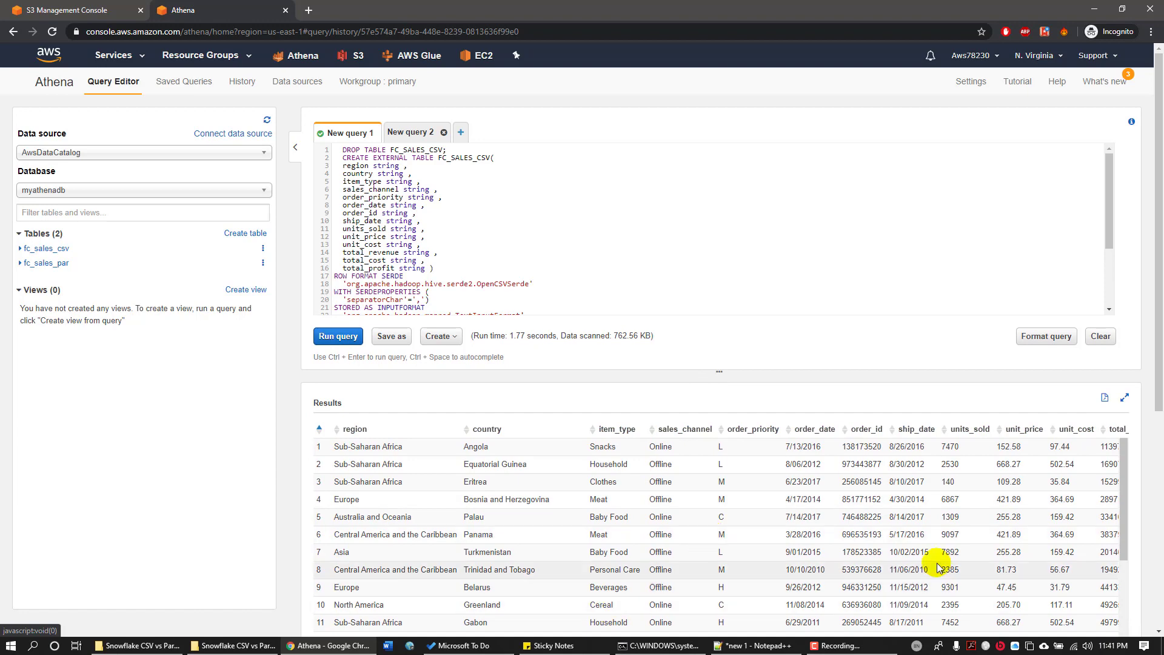
pyautogui.click(338, 336)
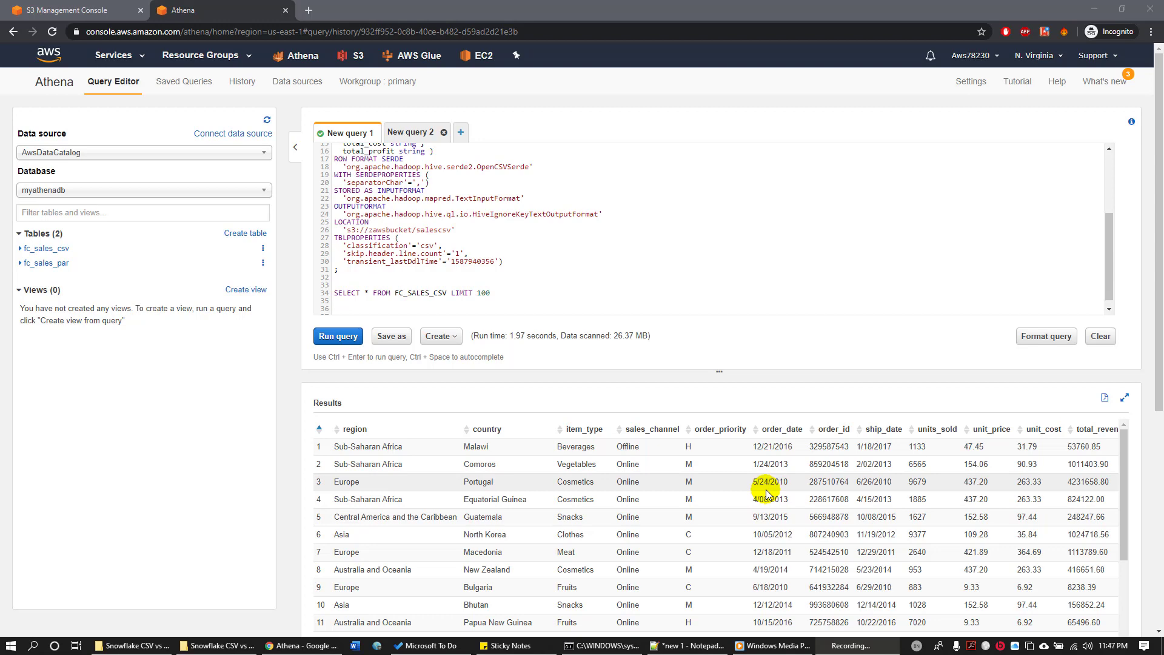
# - Switch to Notepad++ and copy the FC_SALES_PAR Snappy-Parquet table script
pyautogui.click(687, 645)
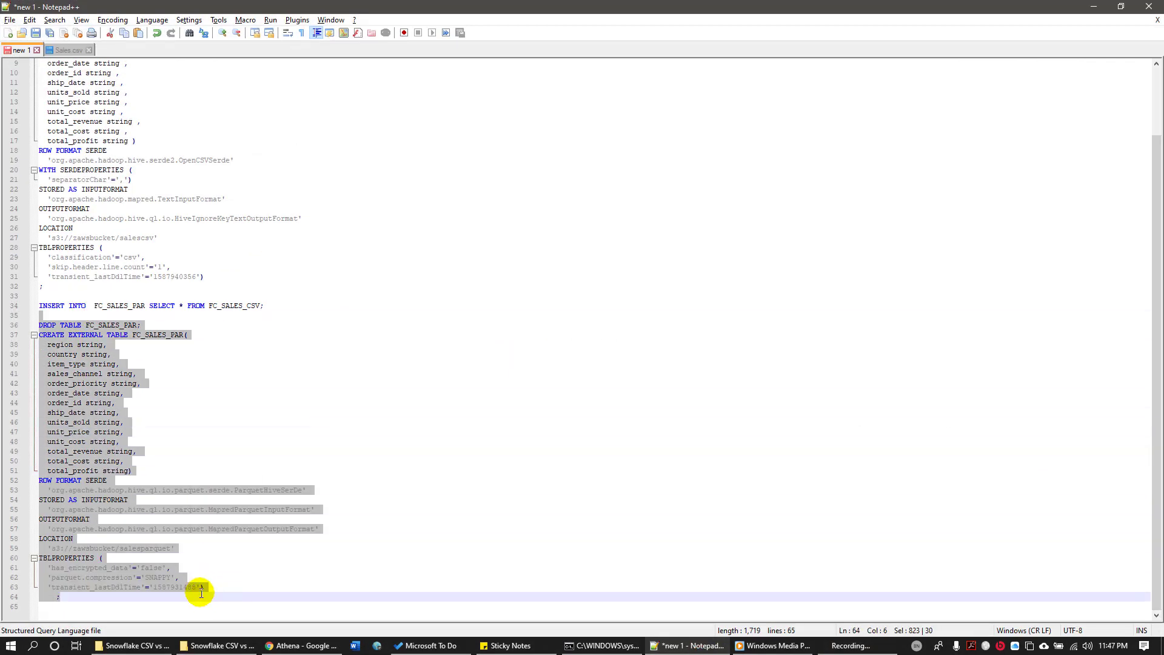
pyautogui.moveTo(199, 590)
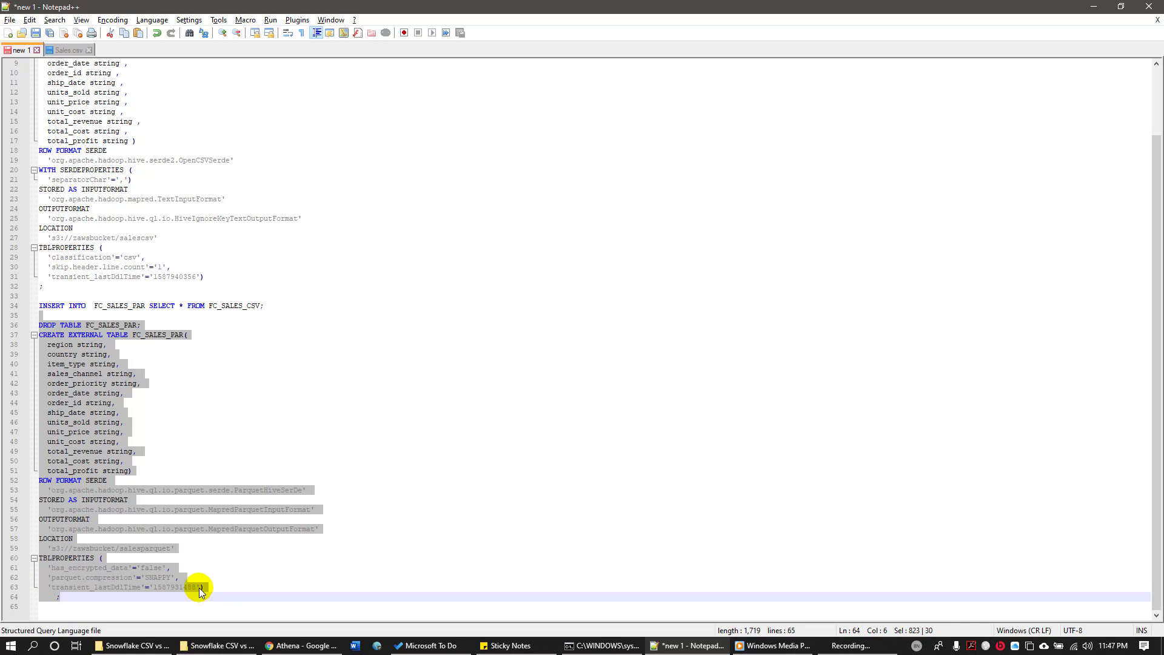
pyautogui.moveTo(52, 480)
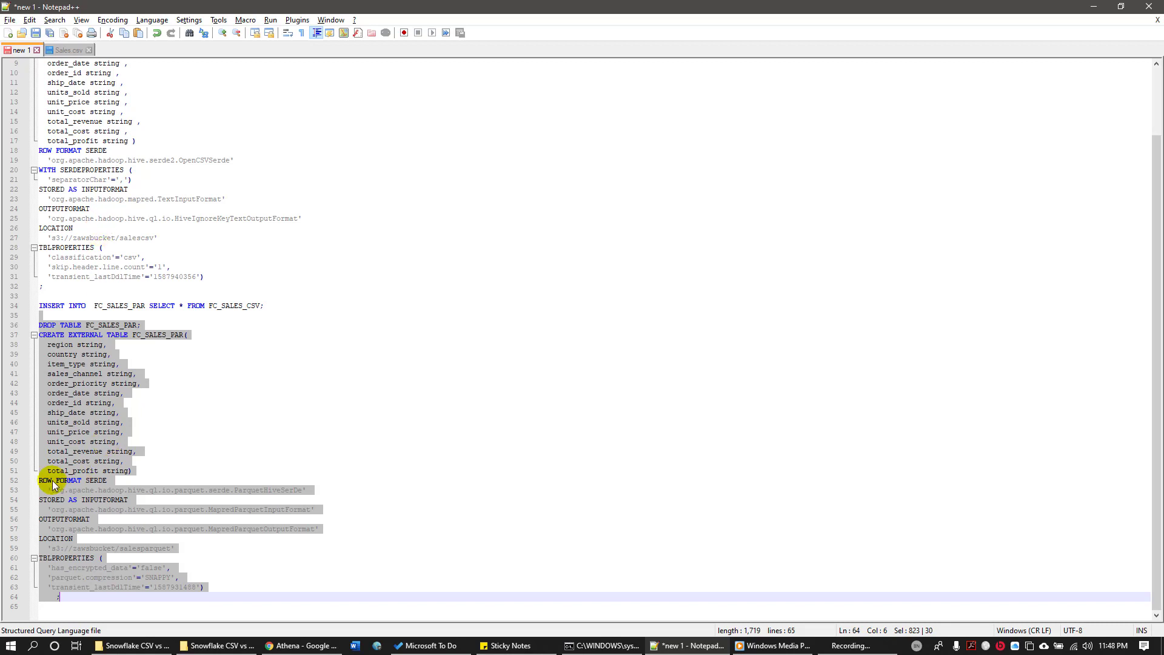
pyautogui.moveTo(147, 552)
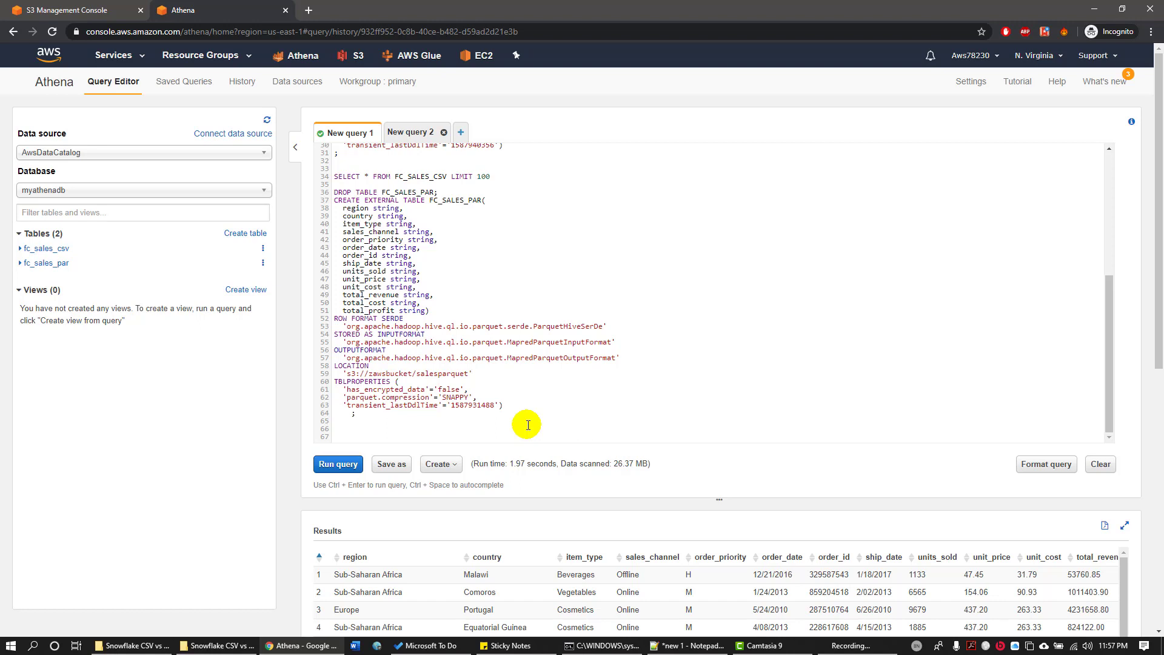
# - Run SELECT * FROM FC_SALES_PAR LIMIT 100 beneath the Parquet table script
pyautogui.click(333, 429)
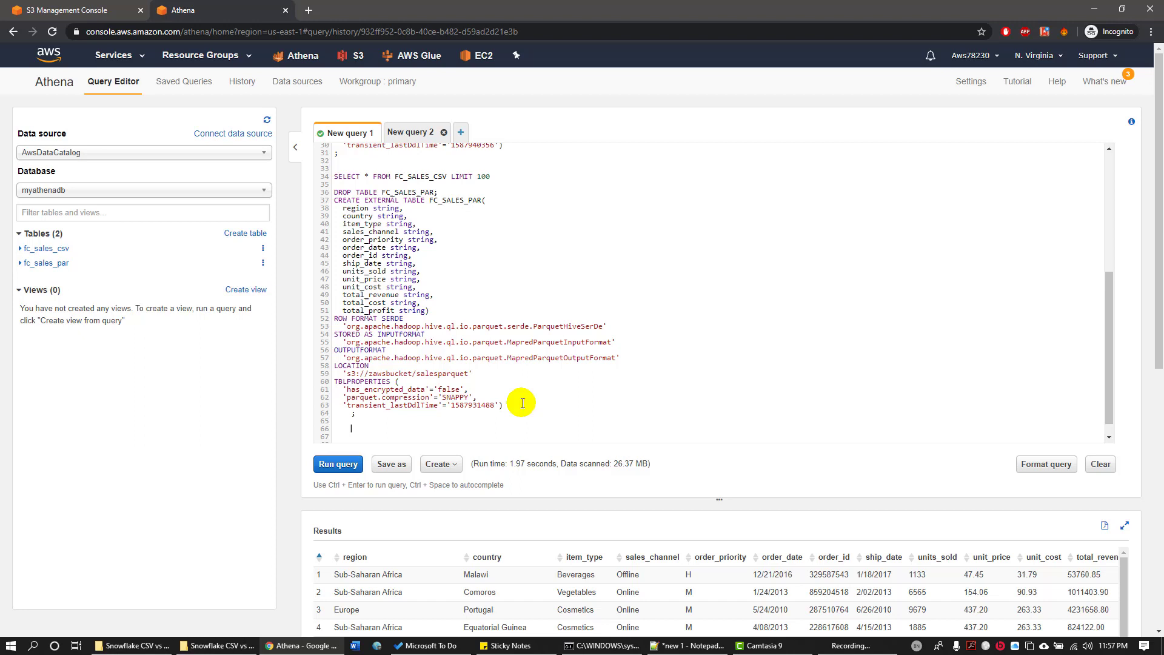
pyautogui.write('SELECT * FROM')
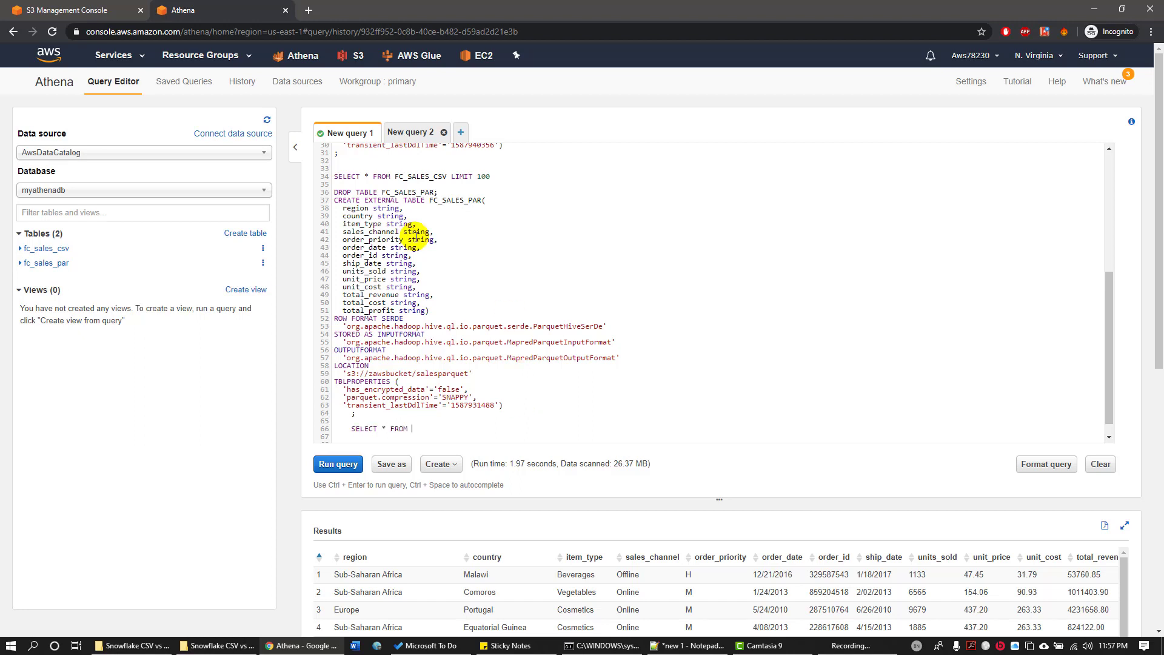
pyautogui.write('FC_SALES_PAR')
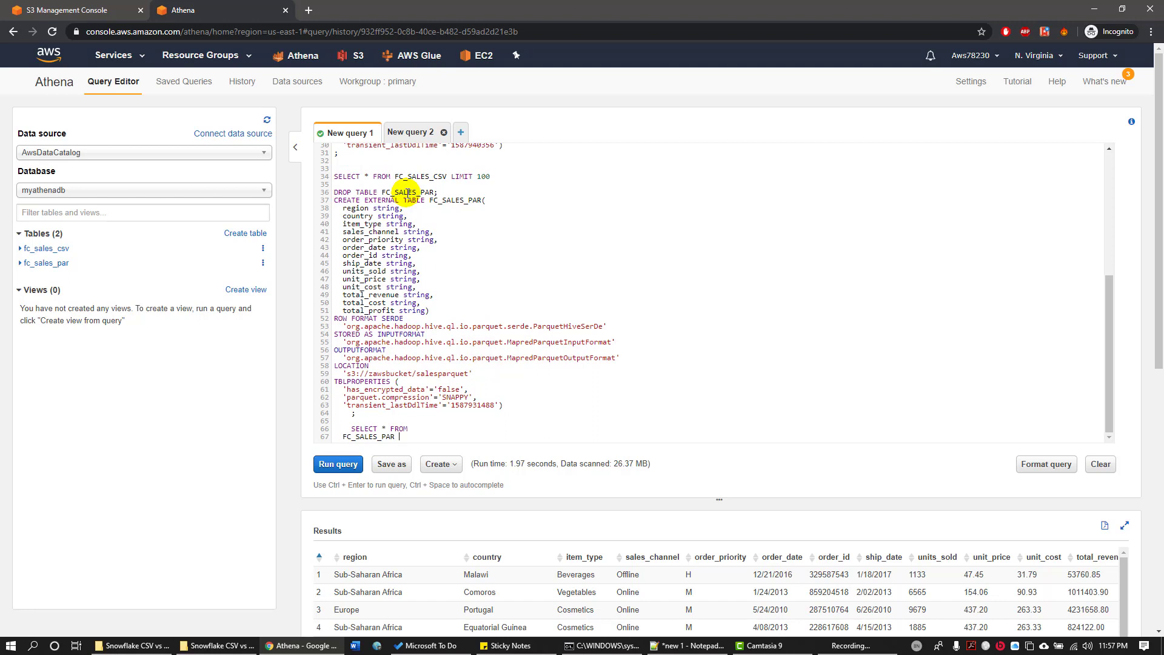
pyautogui.write('LIMIT 100')
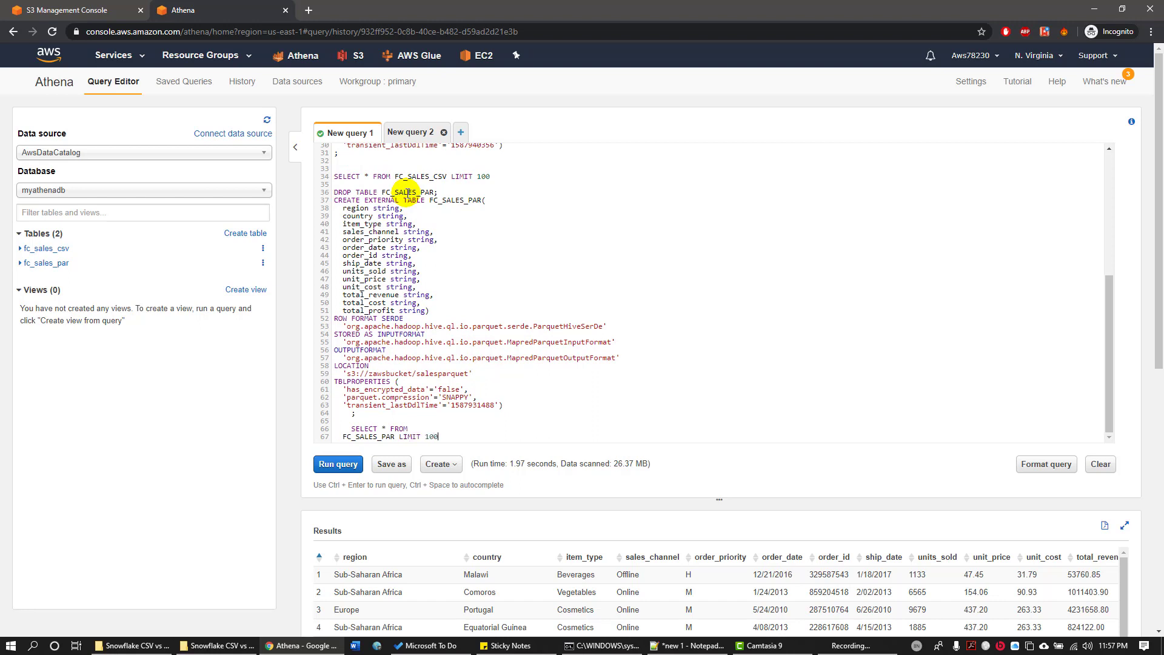
pyautogui.click(337, 463)
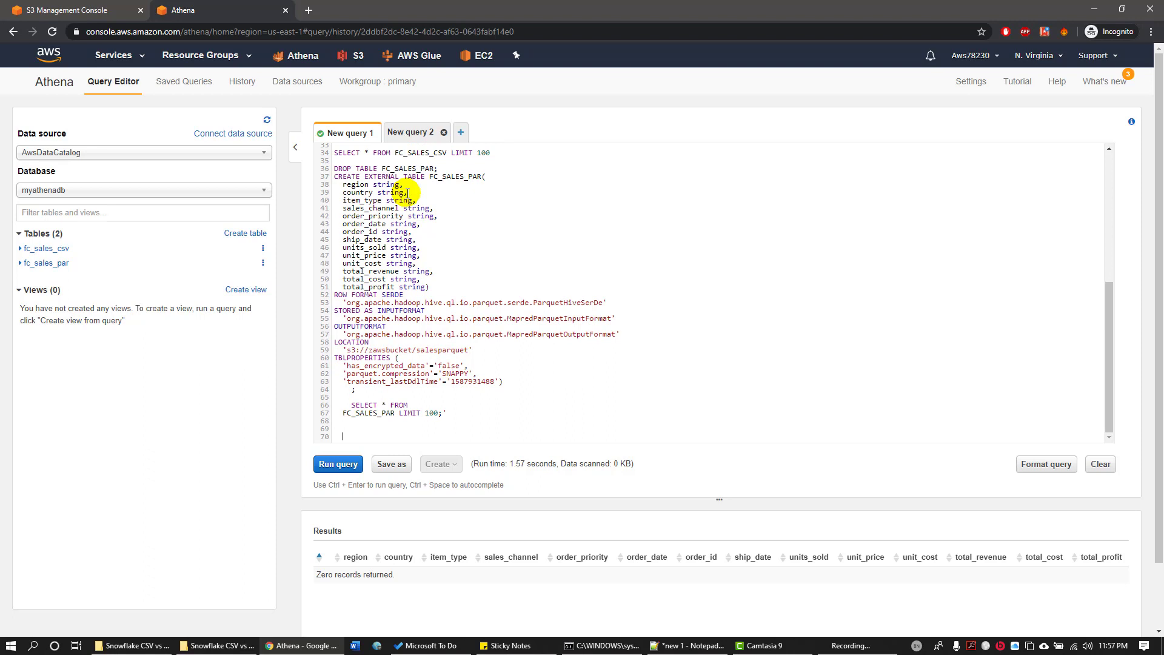
# - Run INSERT INTO FC_SALES_PAR SELECT * FROM FC_SALES_CSV to copy all rows
pyautogui.write('INASER')
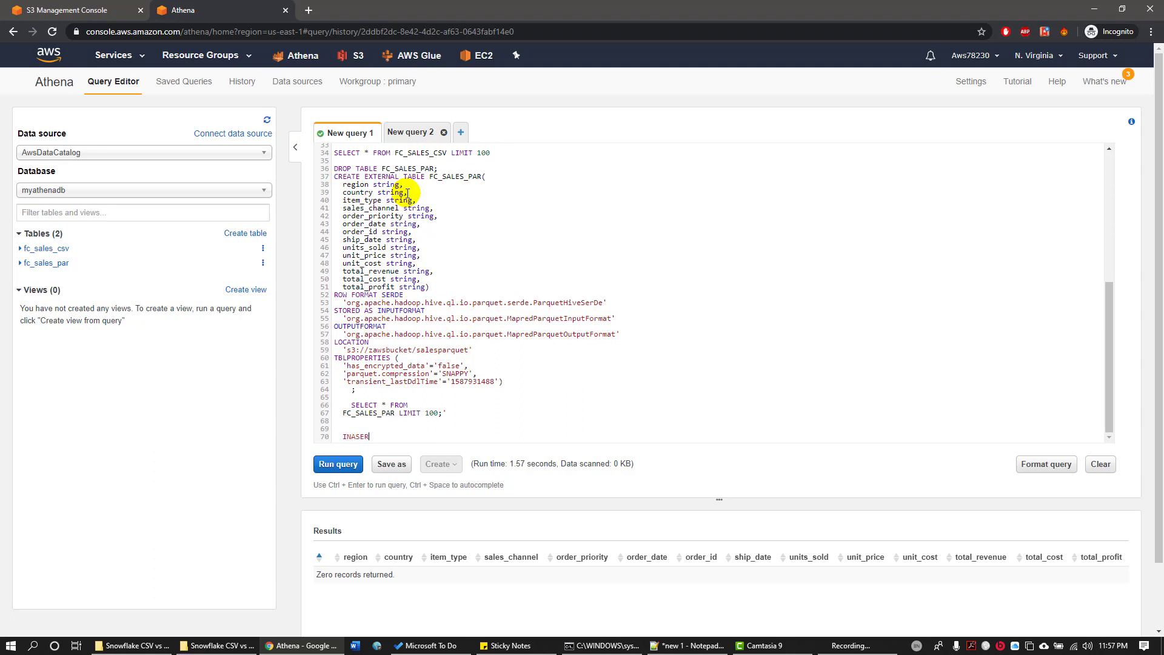
pyautogui.press('Backspace')
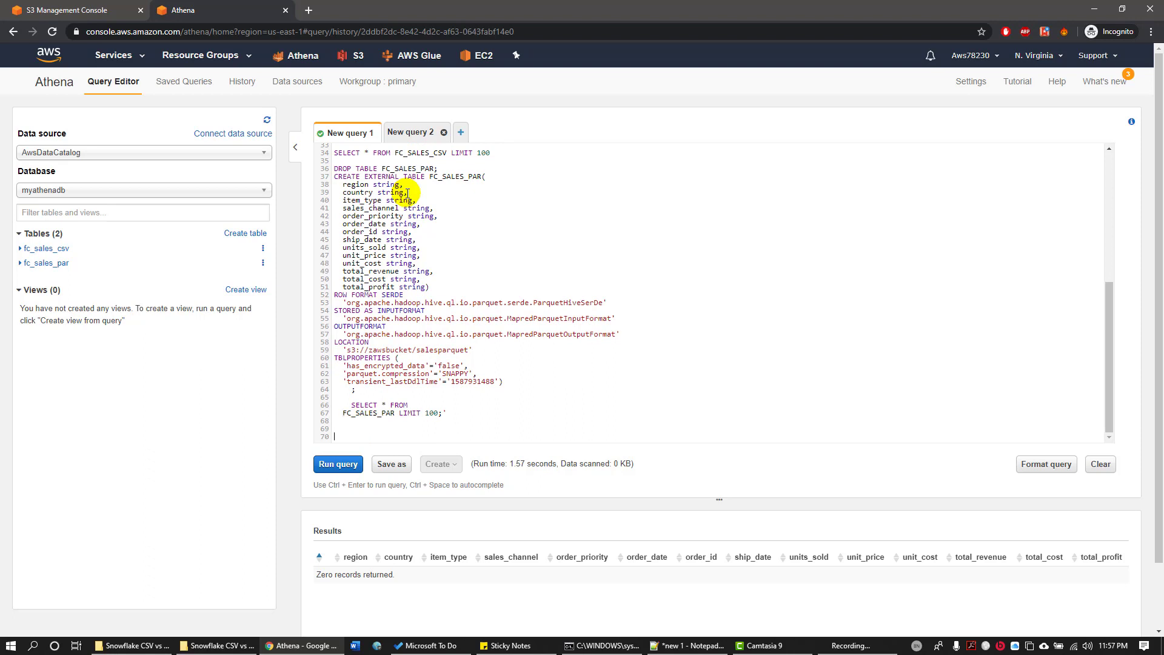
pyautogui.write('1')
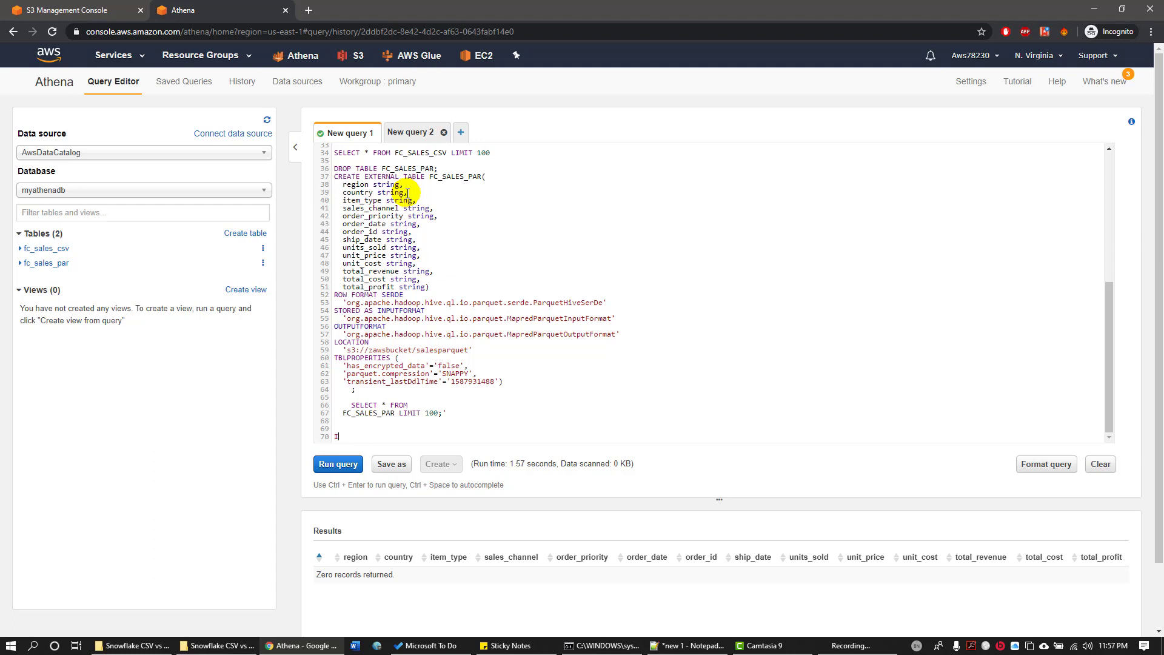
pyautogui.write('NSERT INTO FC_SALES_PAR SELECT * FROM FC_SALES_CSV')
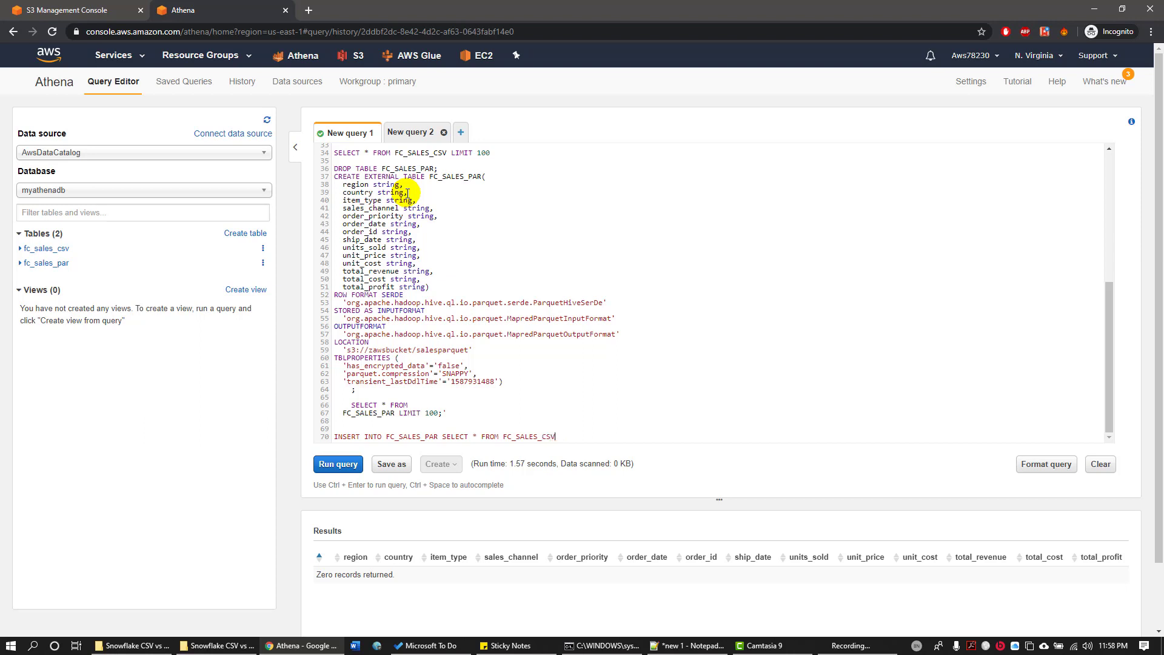
pyautogui.click(338, 464)
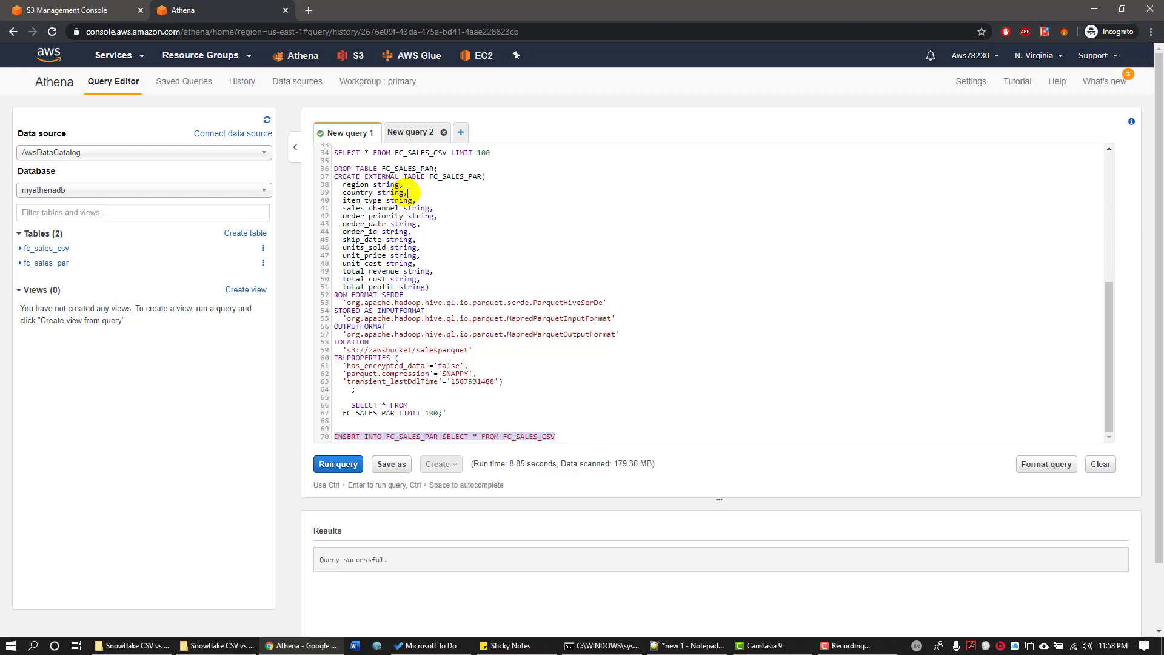
# - Preview 100 rows from FC_SALES_PAR
pyautogui.click(353, 436)
pyautogui.write('SELECT * FROM FC_SALES_PAR')
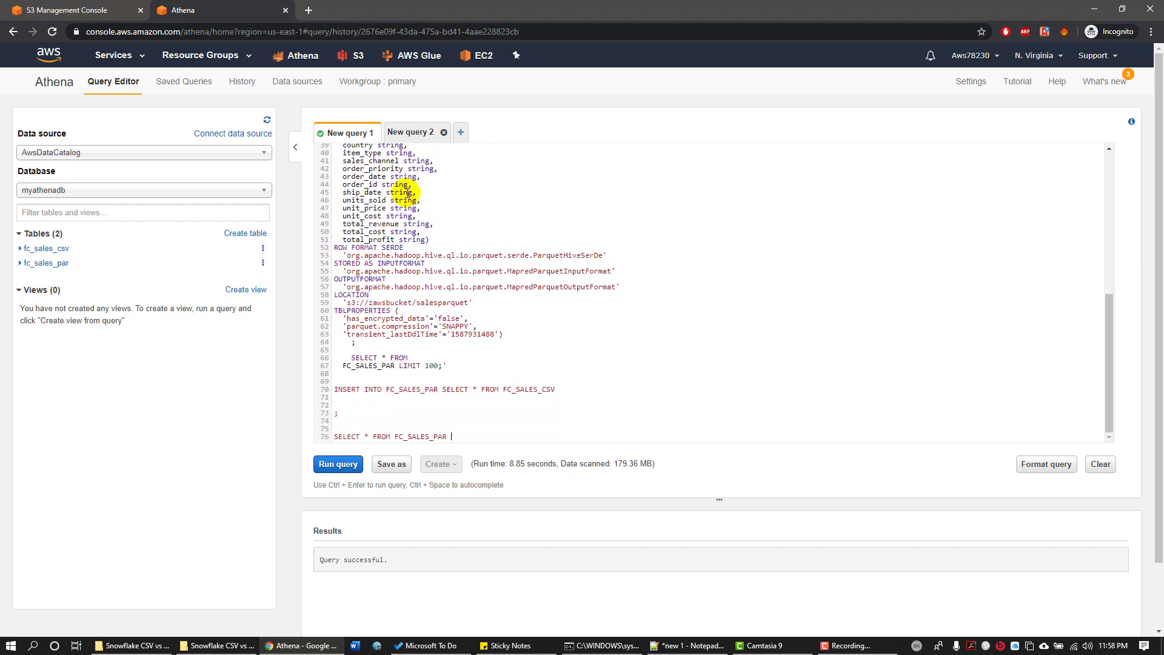
pyautogui.write('LIMIT 10')
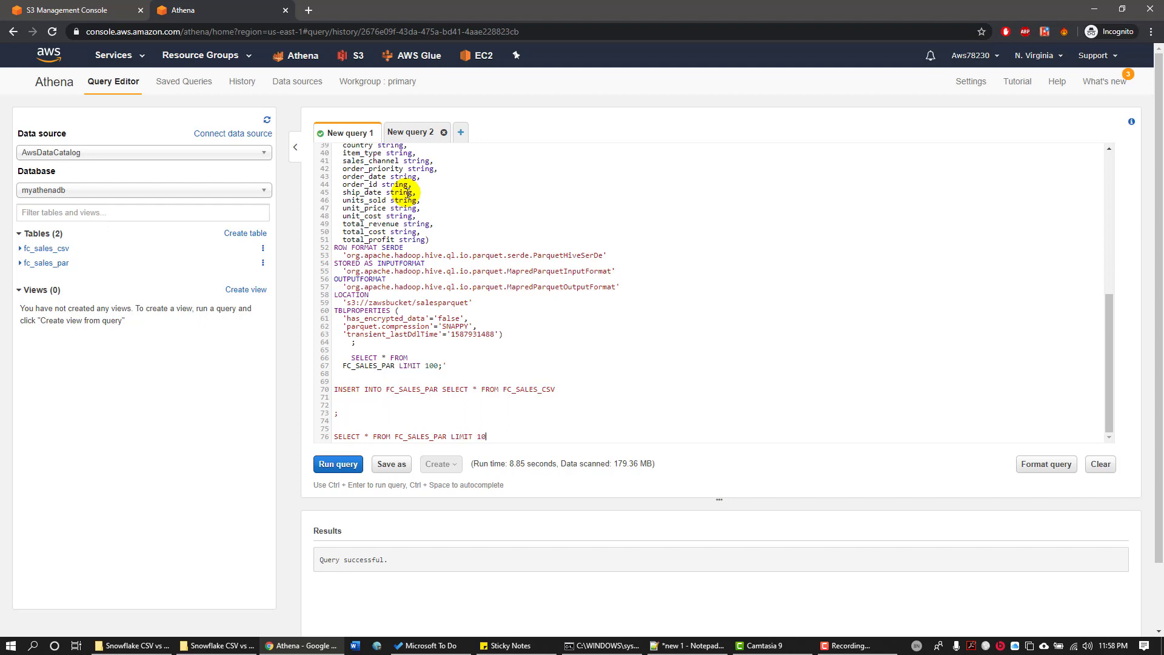
pyautogui.click(337, 464)
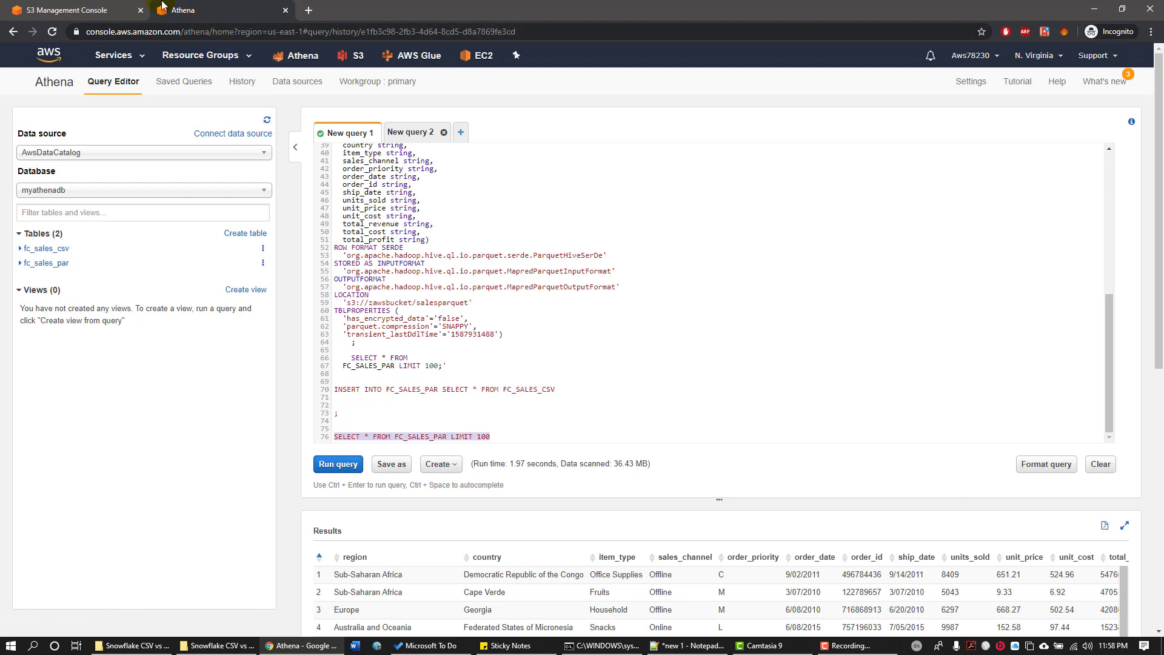
# - Check the three new Parquet files (25.1, 25.7, 11.4 MB) in salesparquet, then return to Athena
pyautogui.click(70, 9)
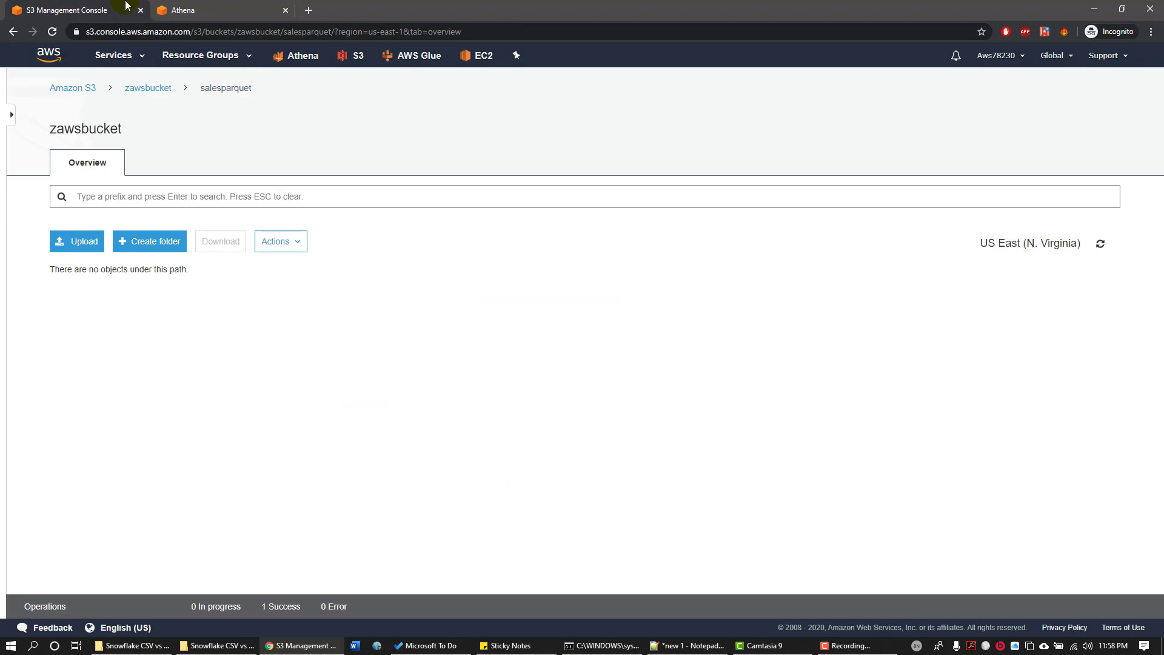
pyautogui.moveTo(226, 92)
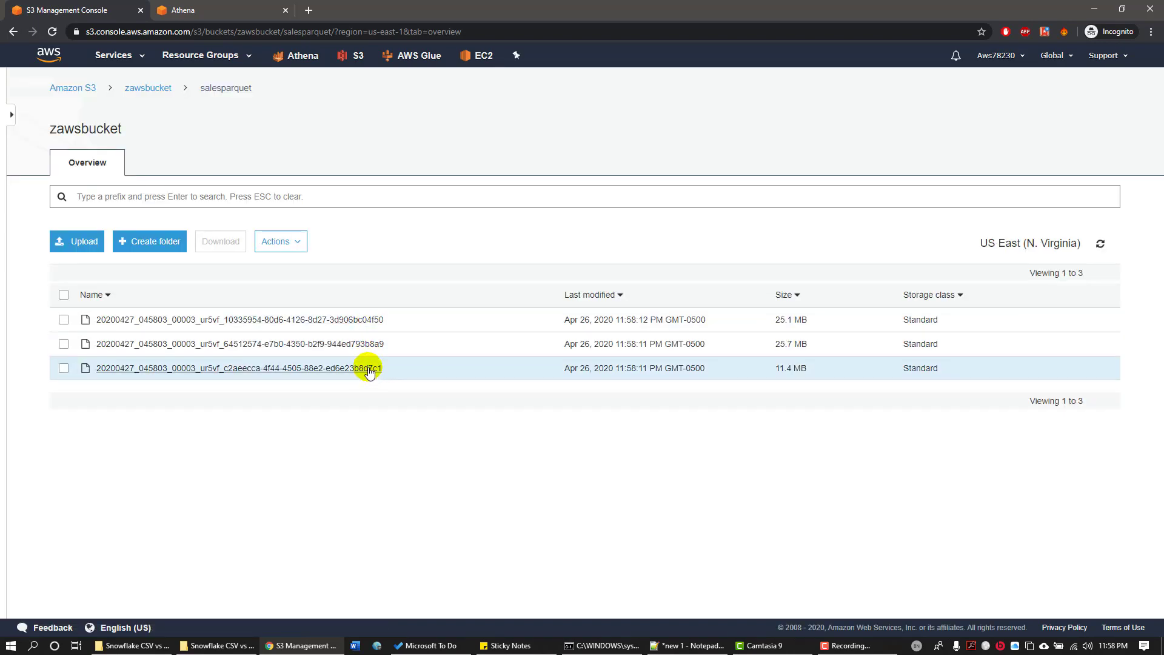
pyautogui.moveTo(371, 332)
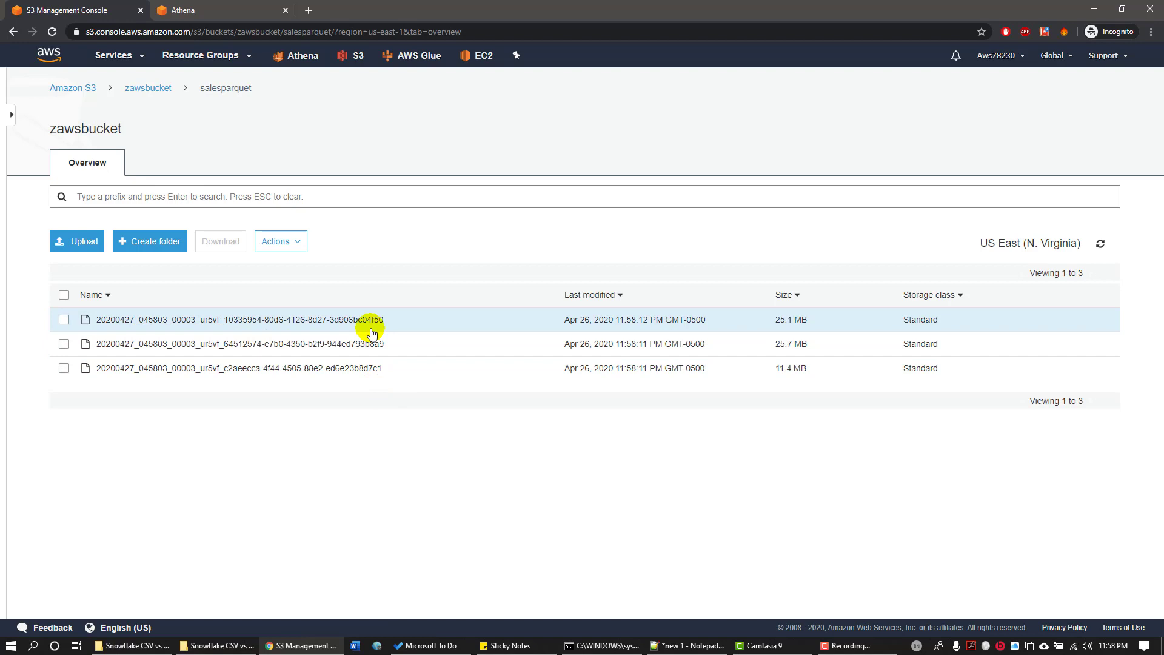
pyautogui.moveTo(778, 393)
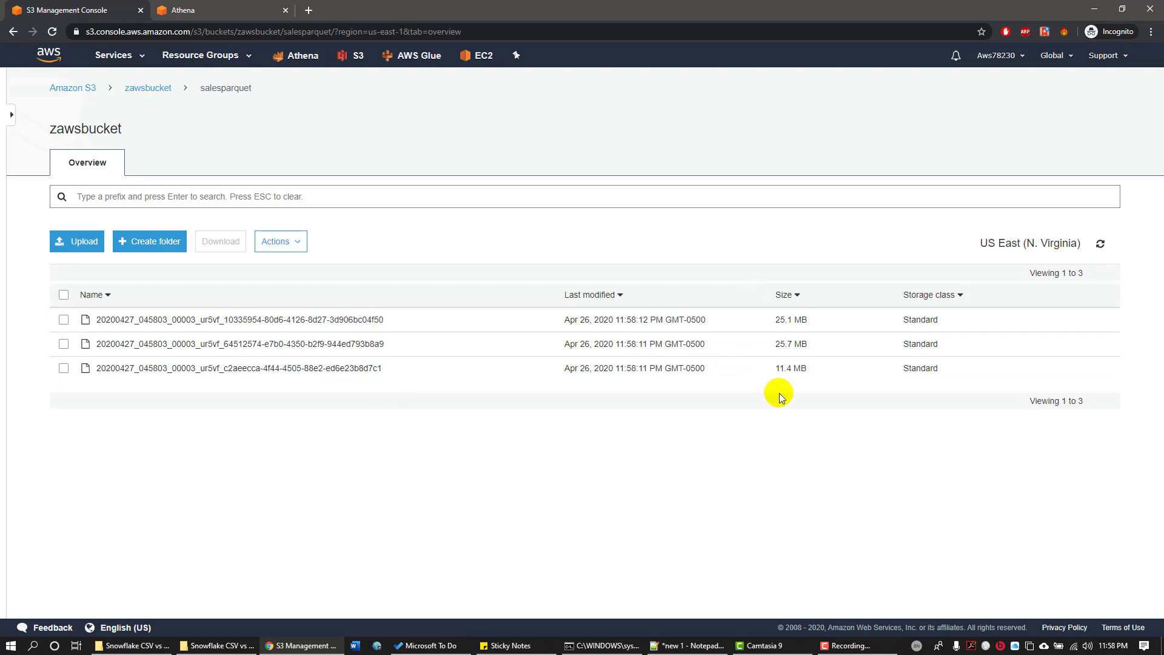
pyautogui.moveTo(787, 368)
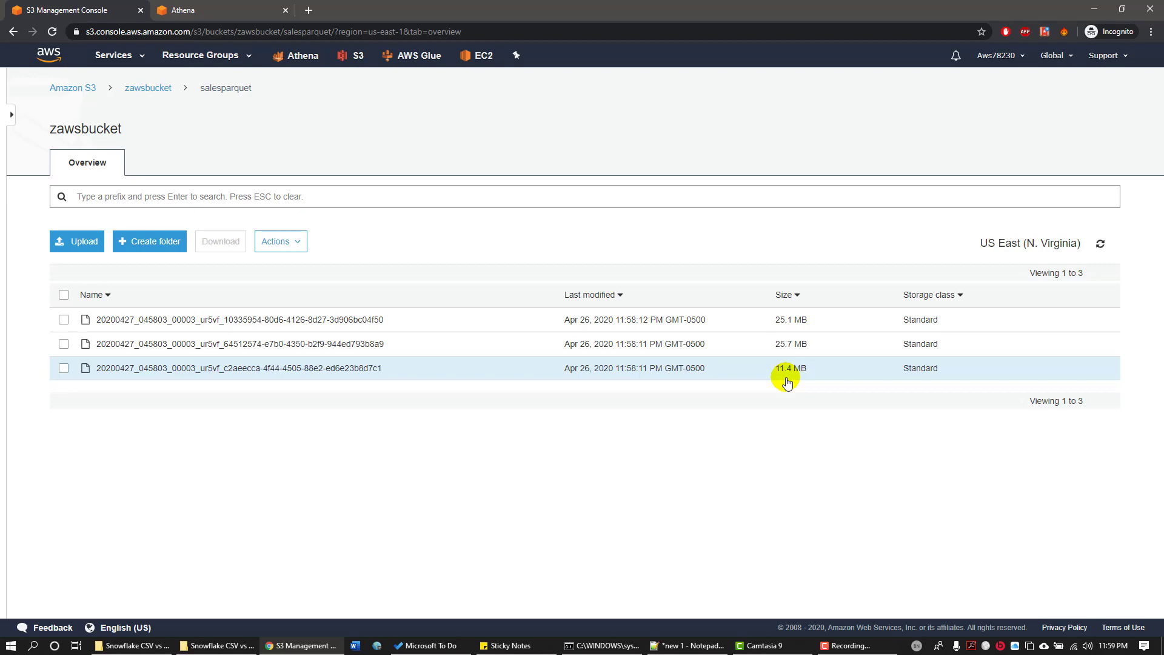
pyautogui.click(215, 10)
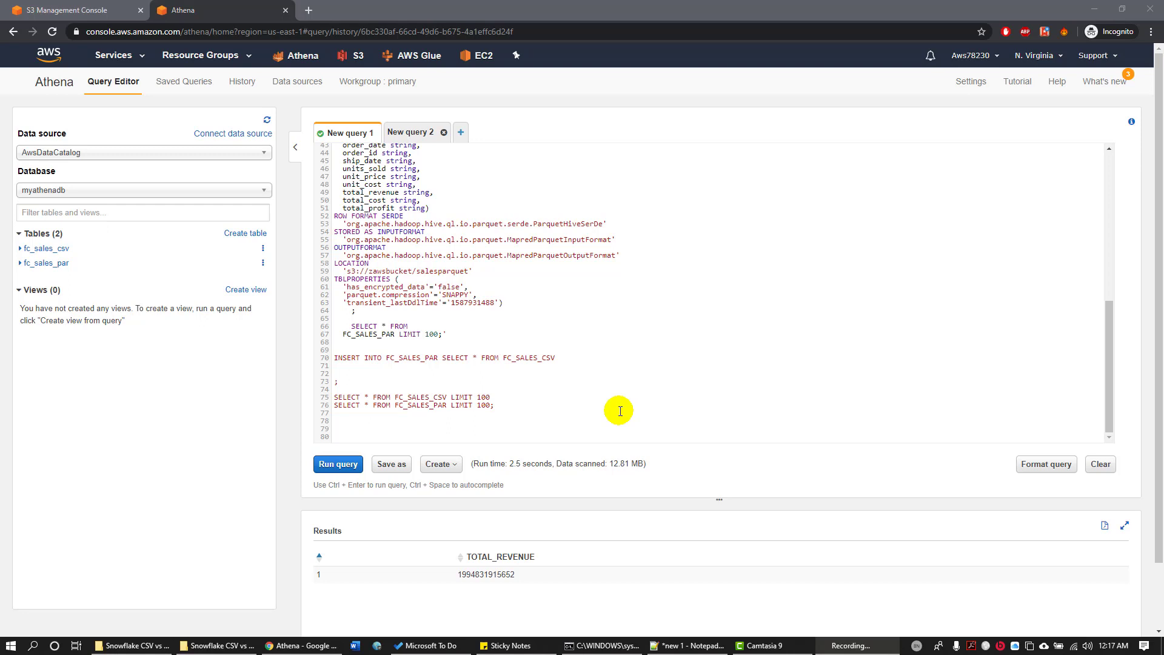
pyautogui.moveTo(558, 432)
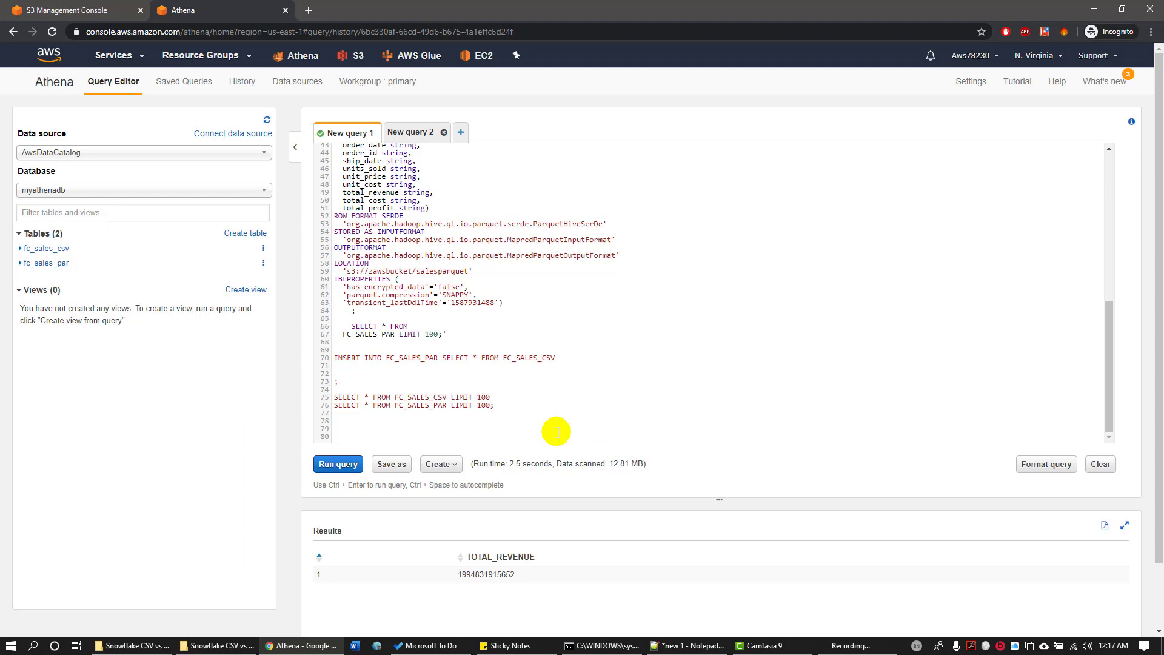
pyautogui.write('SELECT SUM(')
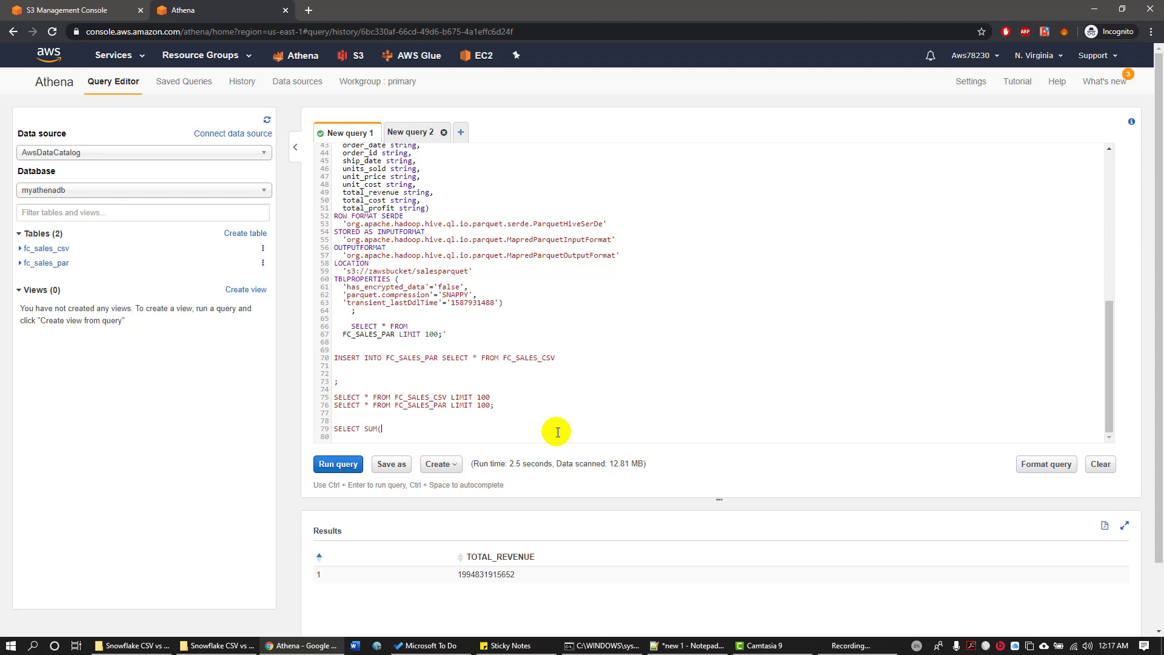
pyautogui.write('TOTAL_REVENUE')
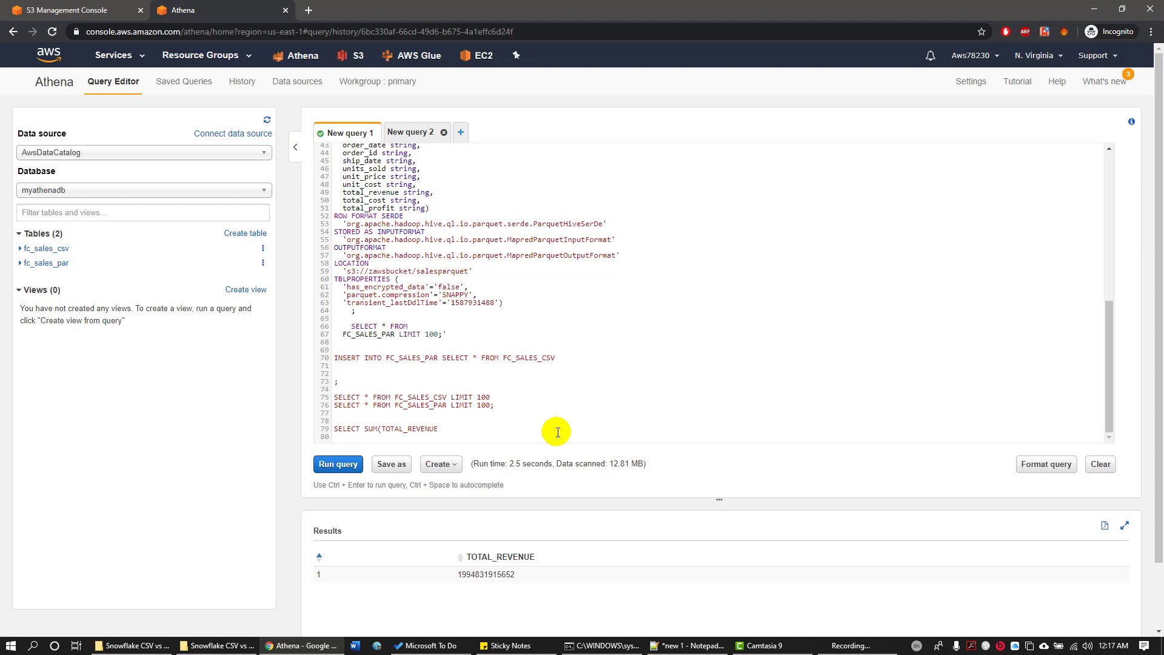
pyautogui.write('AS TOTOA')
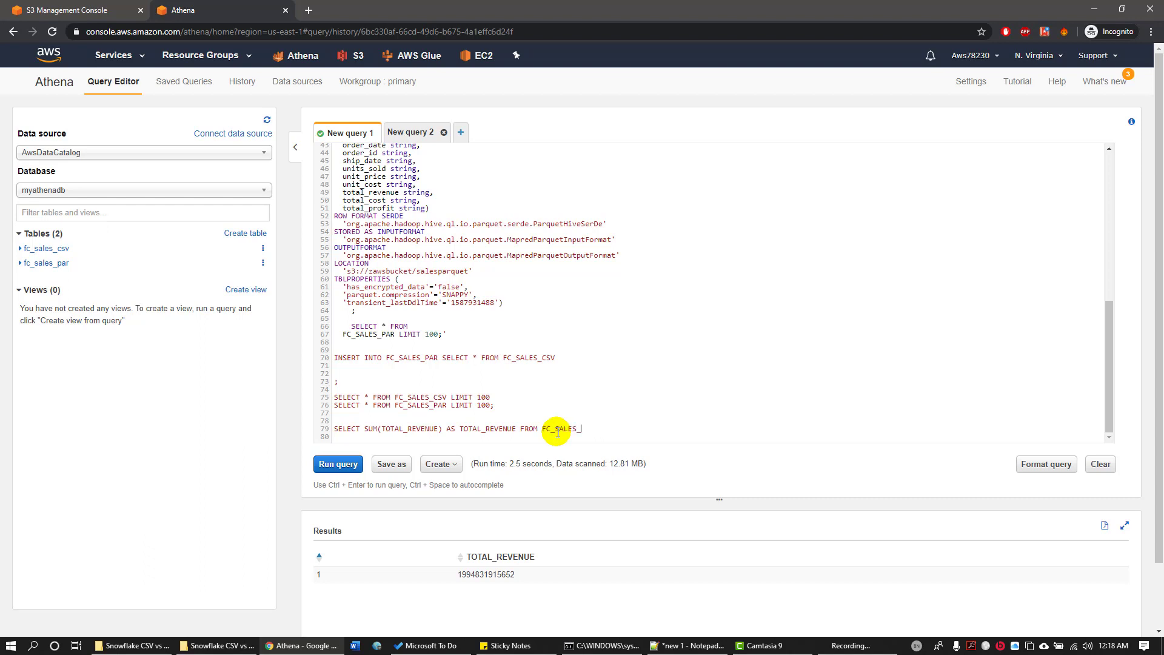
pyautogui.write('csv')
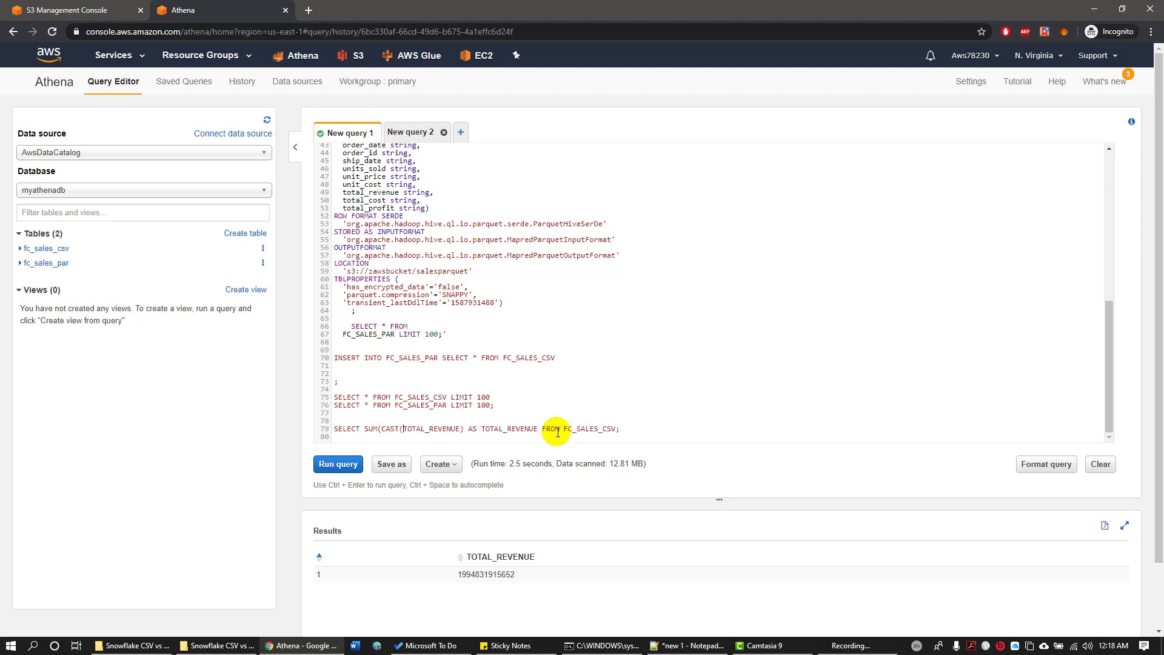
pyautogui.write('AS DECIMAL')
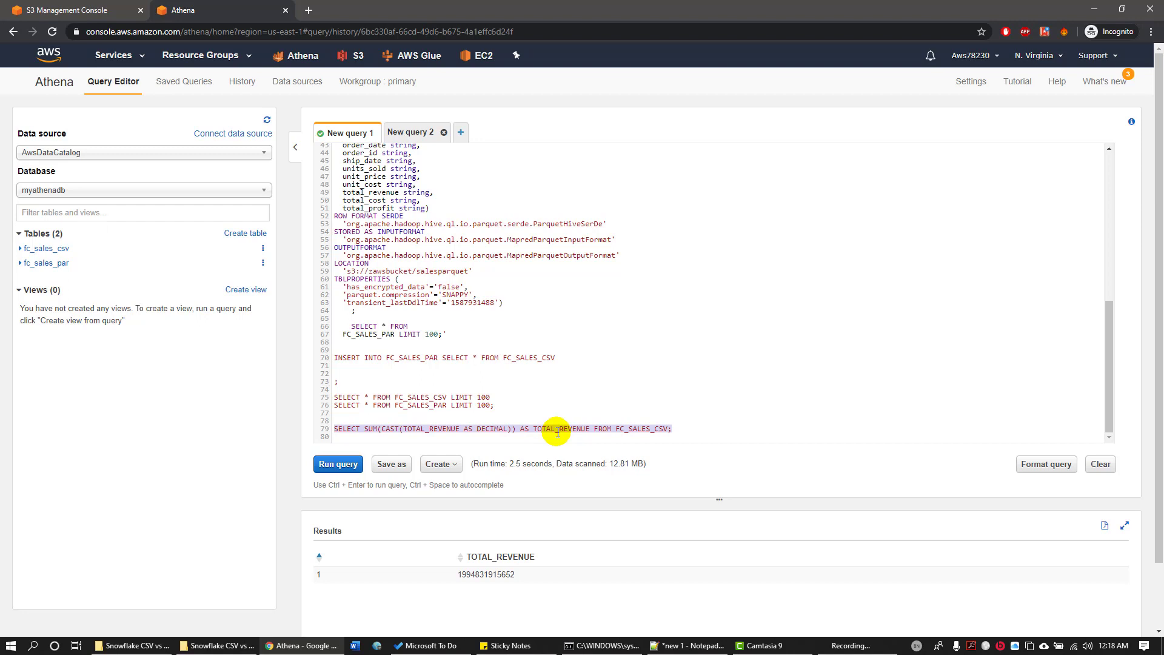
pyautogui.click(338, 463)
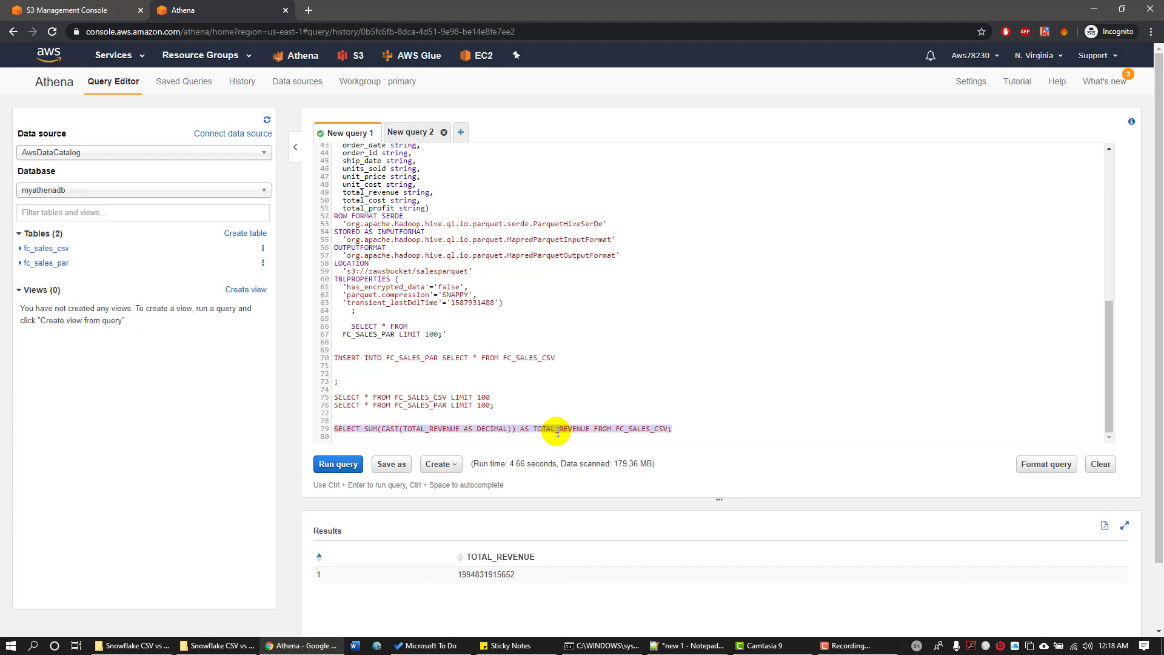
pyautogui.moveTo(585, 371)
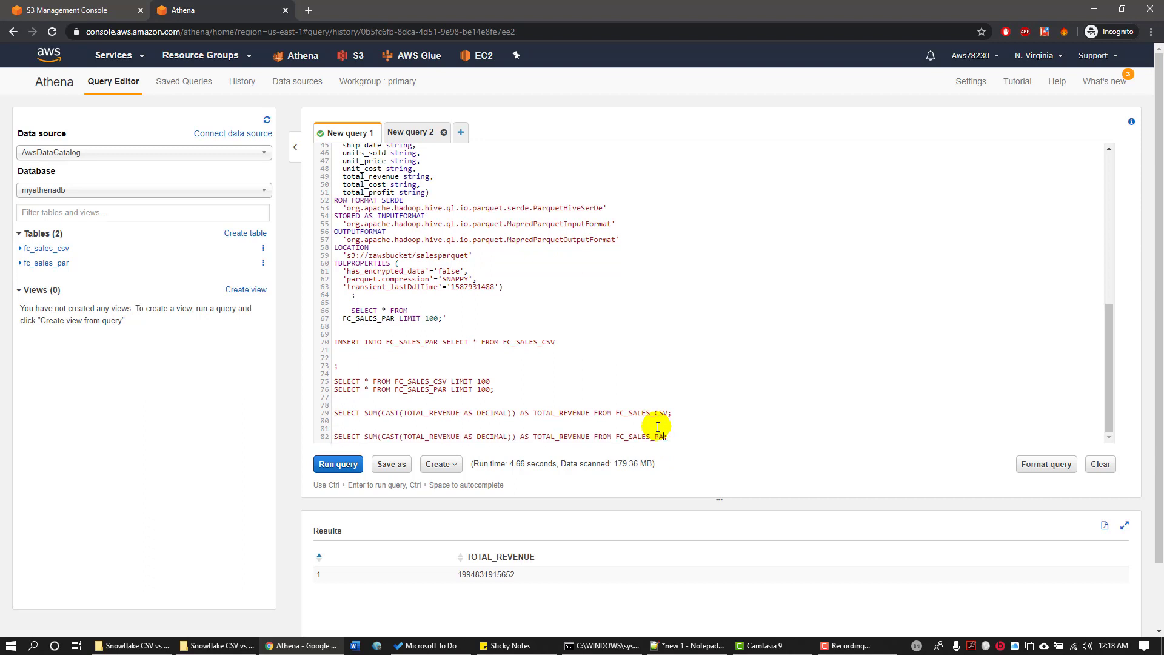
# - Run SUM(CAST(TOTAL_REVENUE AS DECIMAL)) AS TOTAL_REVENUE against FC_SALES_PAR
pyautogui.click(338, 463)
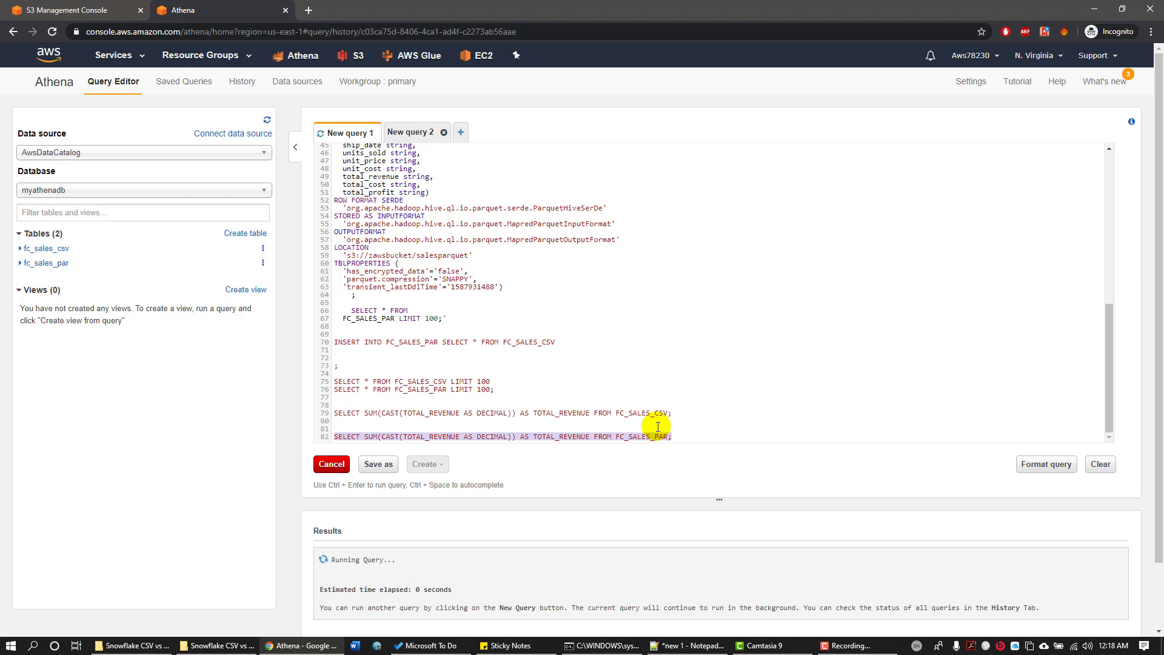